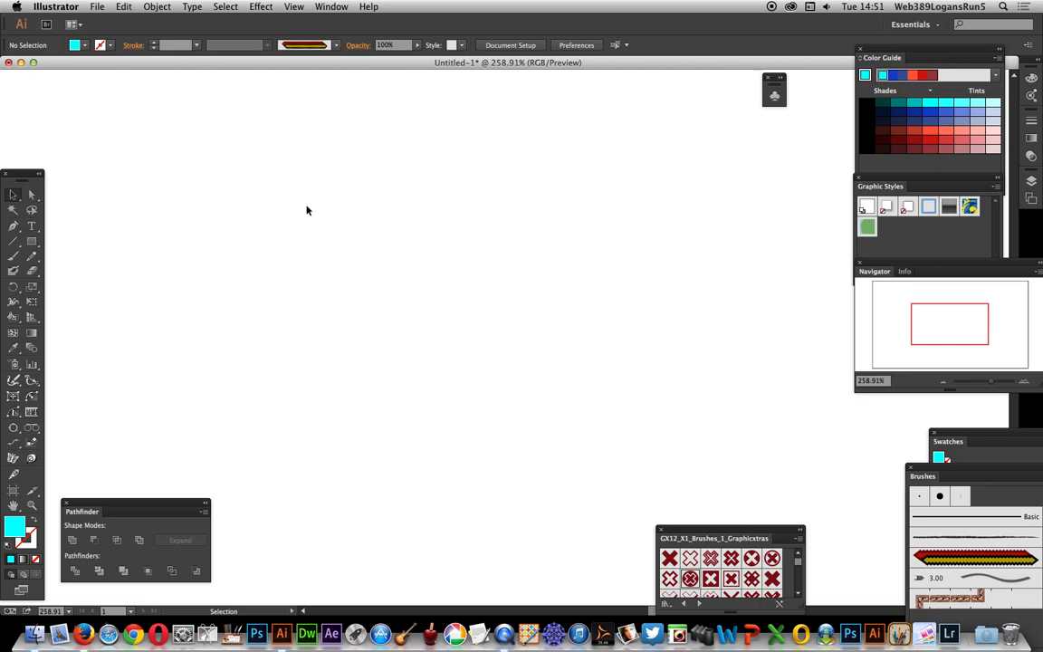
- Start a new pattern with Object > Pattern > Make and review the tile types
left_click(156, 7)
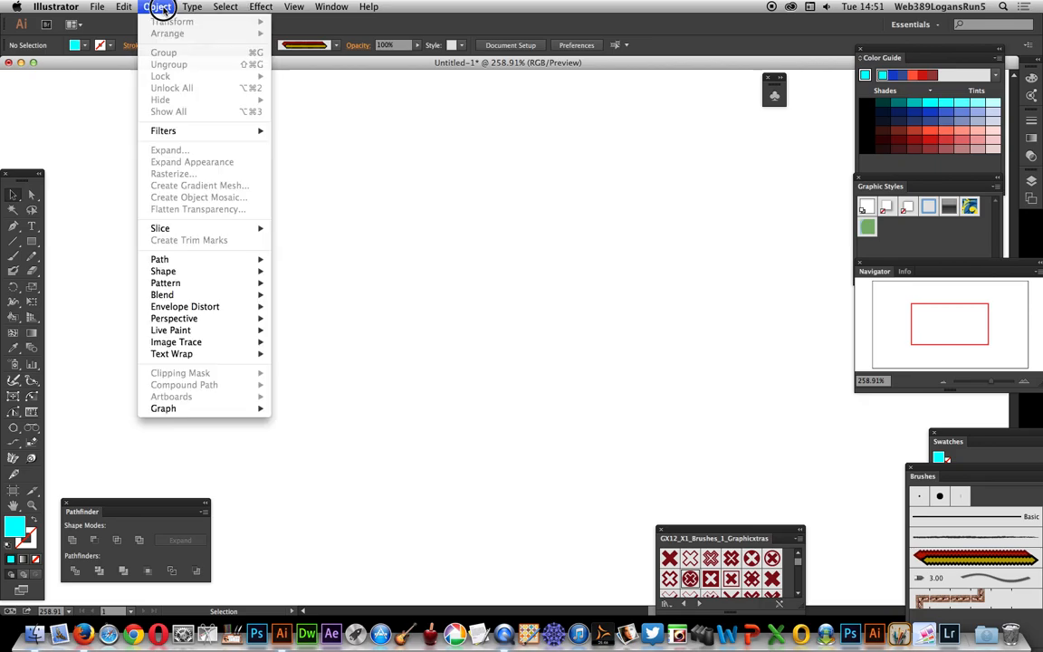
mouse_move(166, 283)
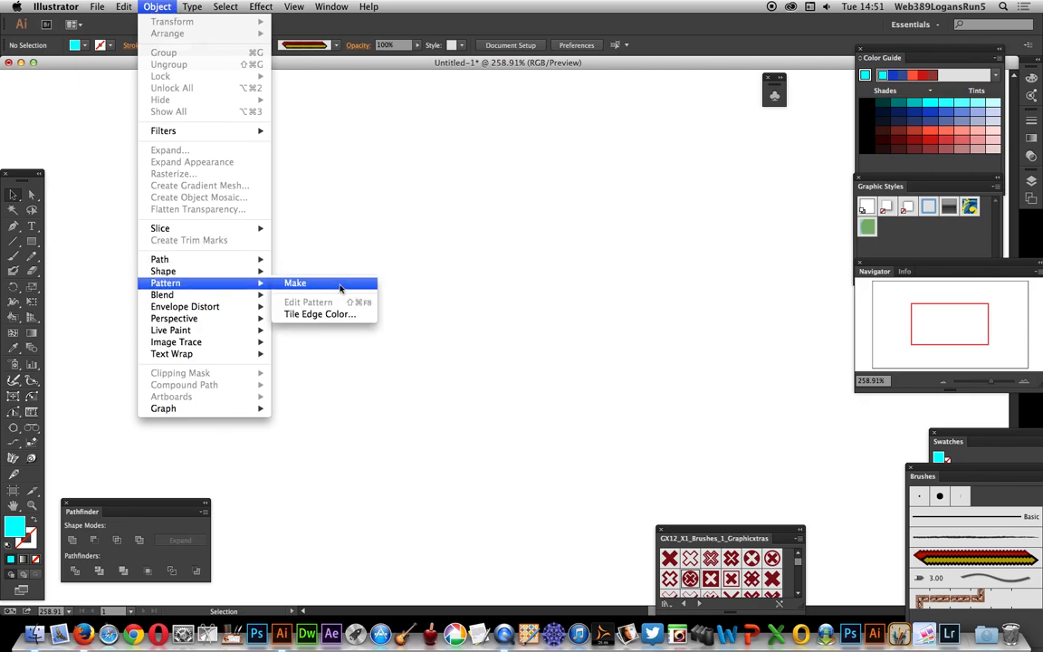
left_click(296, 283)
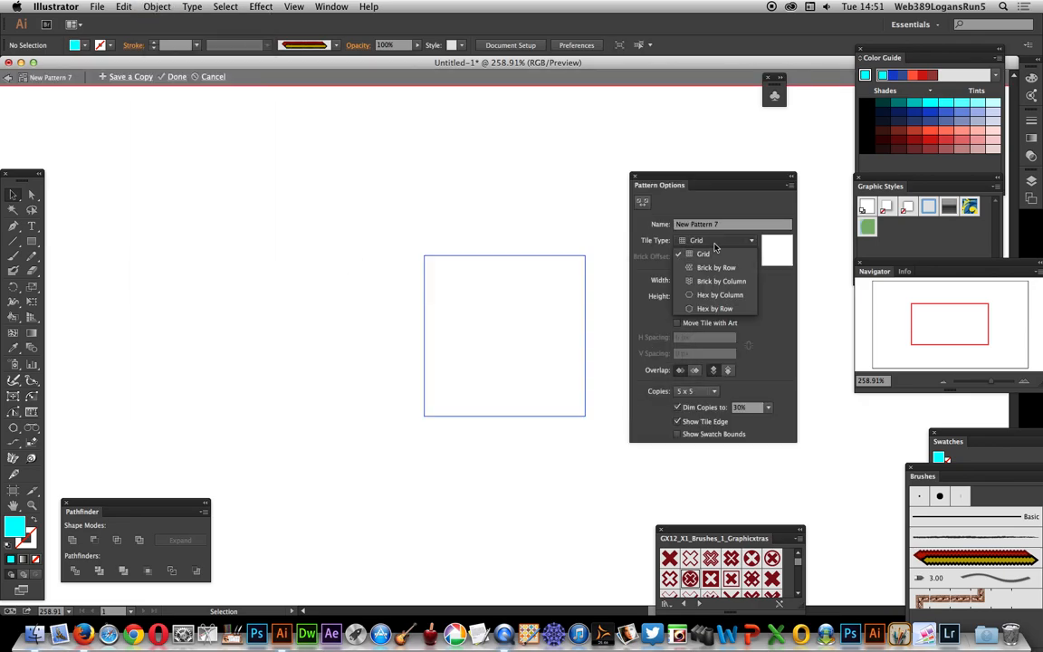
- Use Hex by Column tiling and draw a cyan hexagon filling the tile
left_click(716, 295)
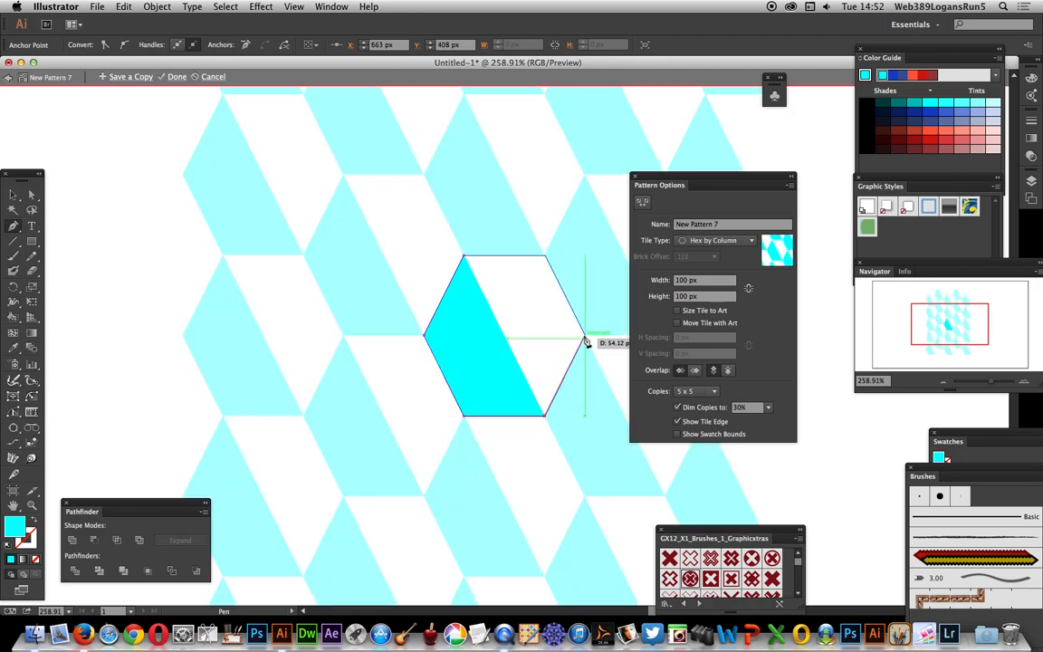
left_click_drag(587, 341, 550, 261)
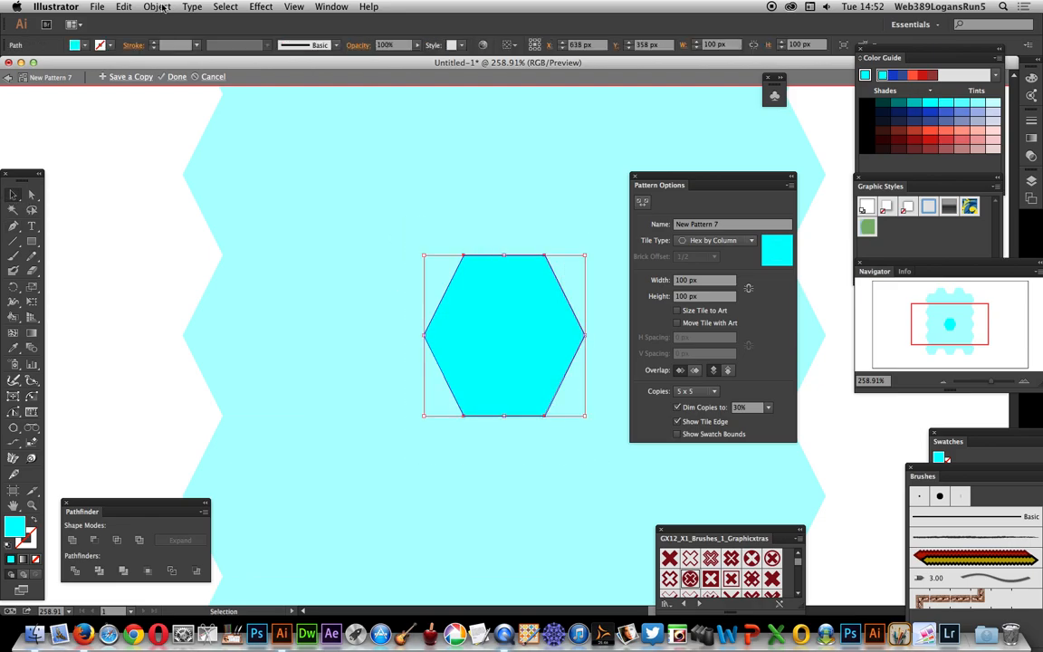
- Scale the cyan hexagon uniformly to 20% via Object > Transform > Scale
left_click(158, 8)
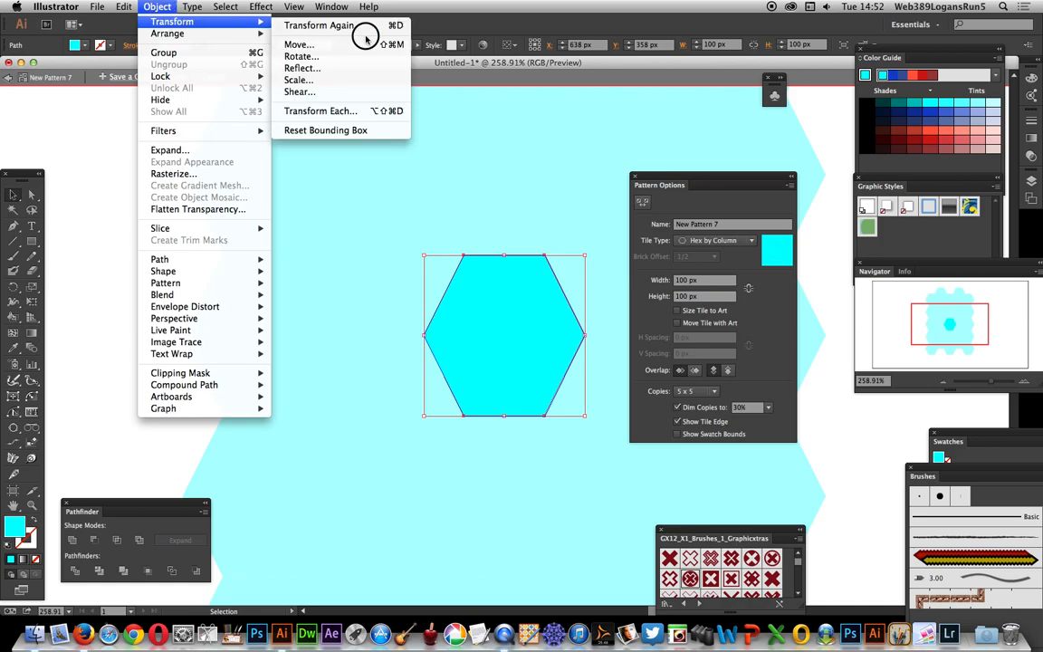
left_click(299, 81)
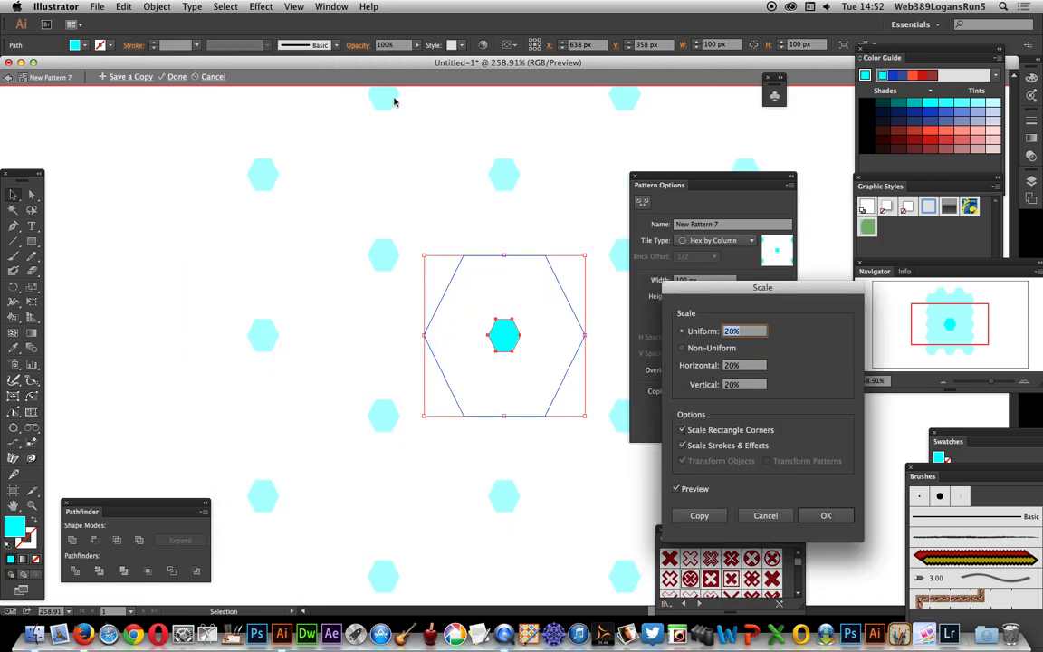
mouse_move(617, 282)
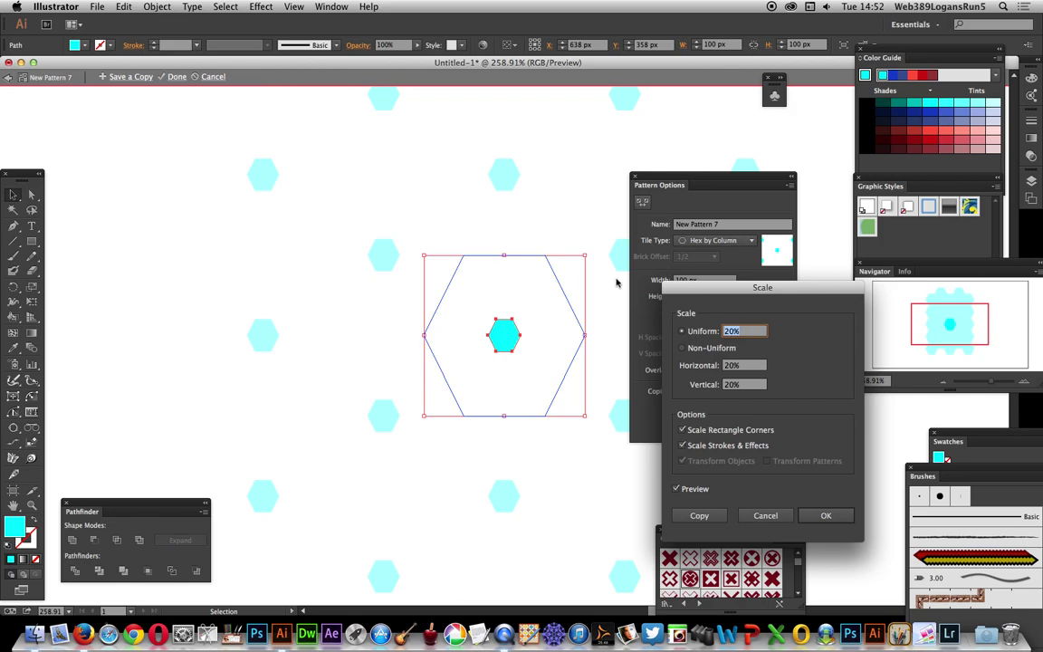
mouse_move(536, 284)
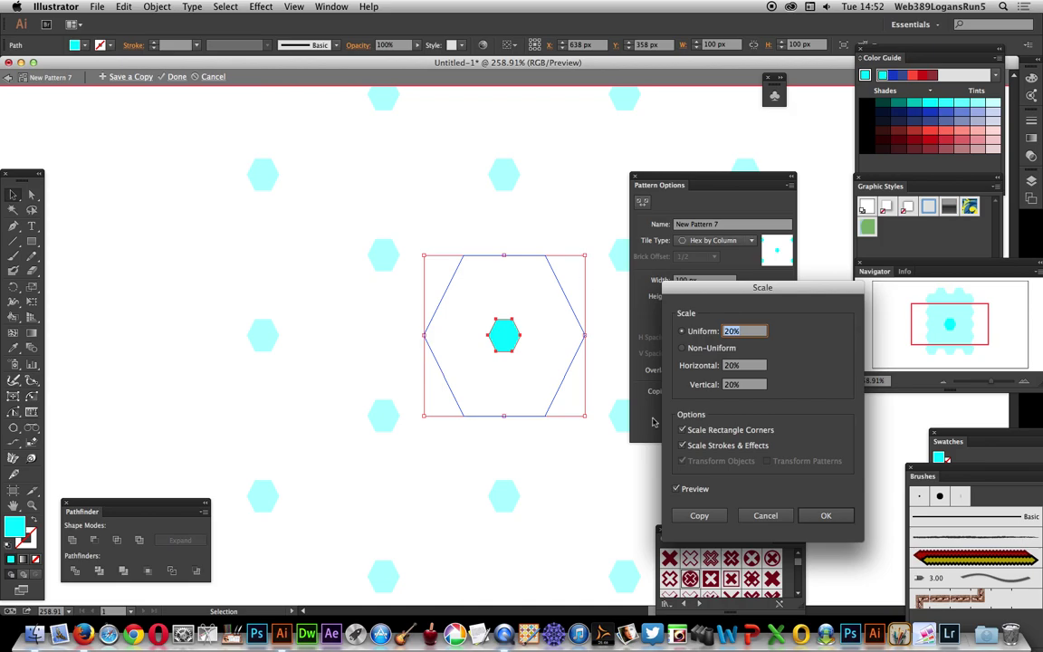
mouse_move(517, 297)
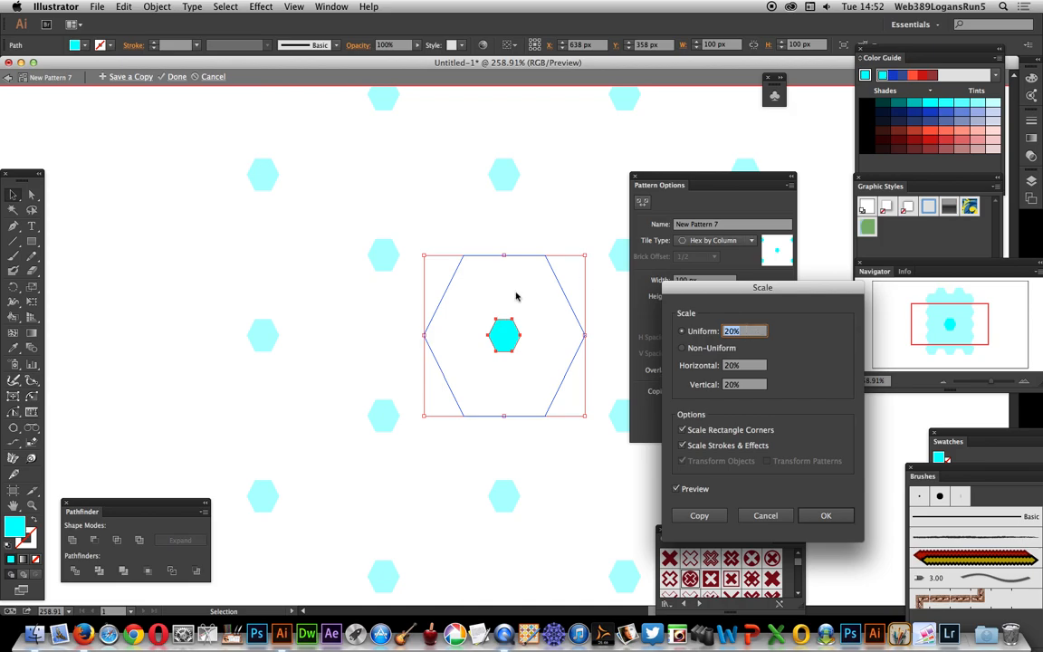
mouse_move(591, 300)
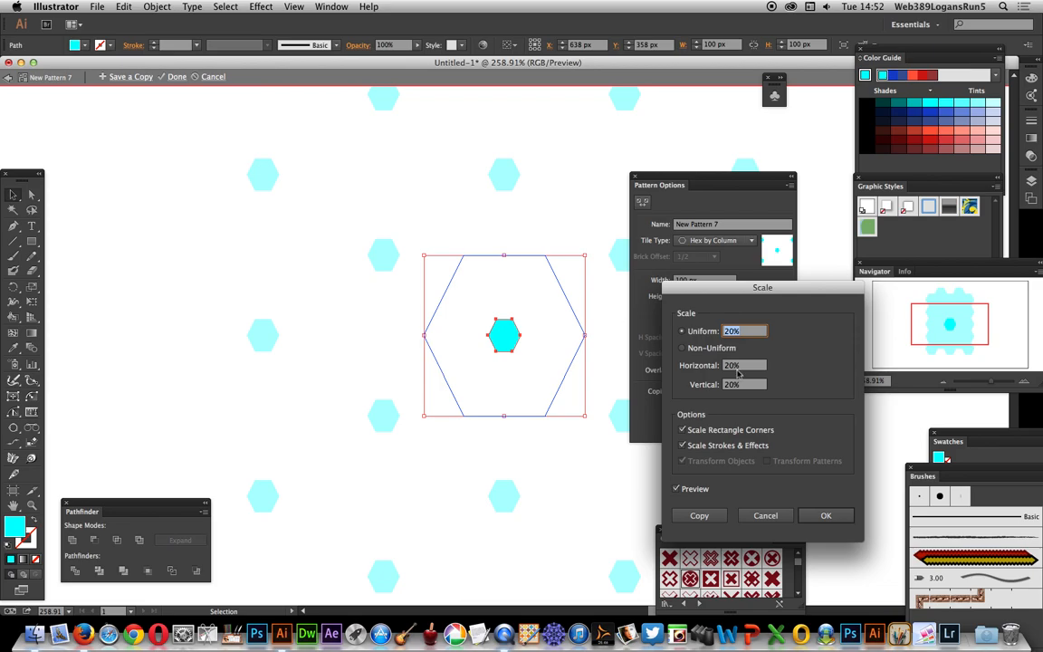
left_click(826, 516)
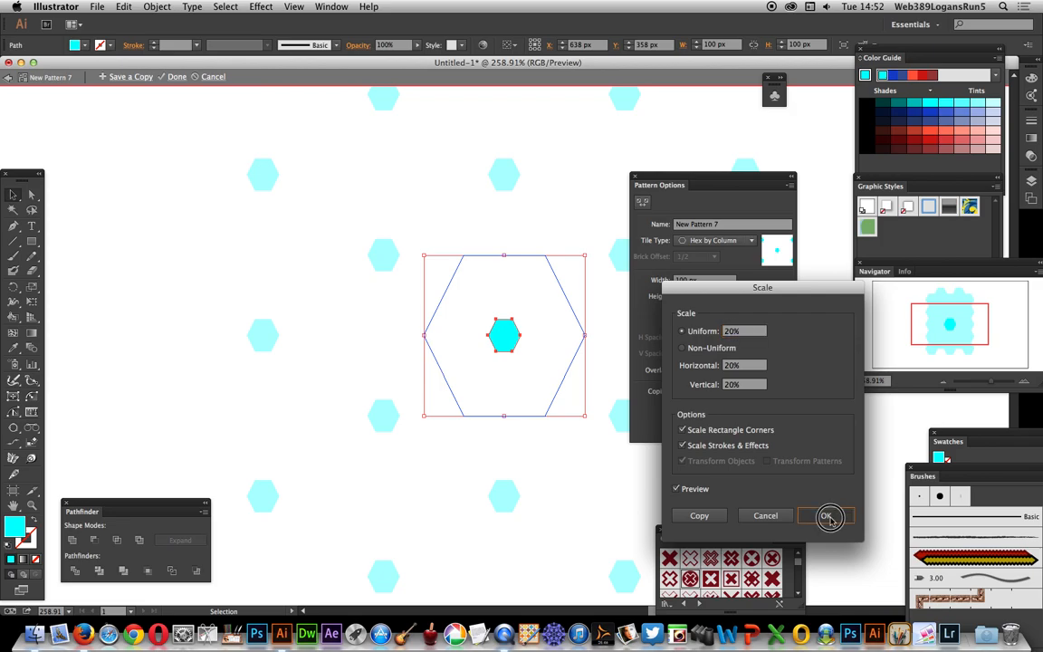
- Alt-drag copies of the small hexagon downward into a touching vertical column
left_click(826, 515)
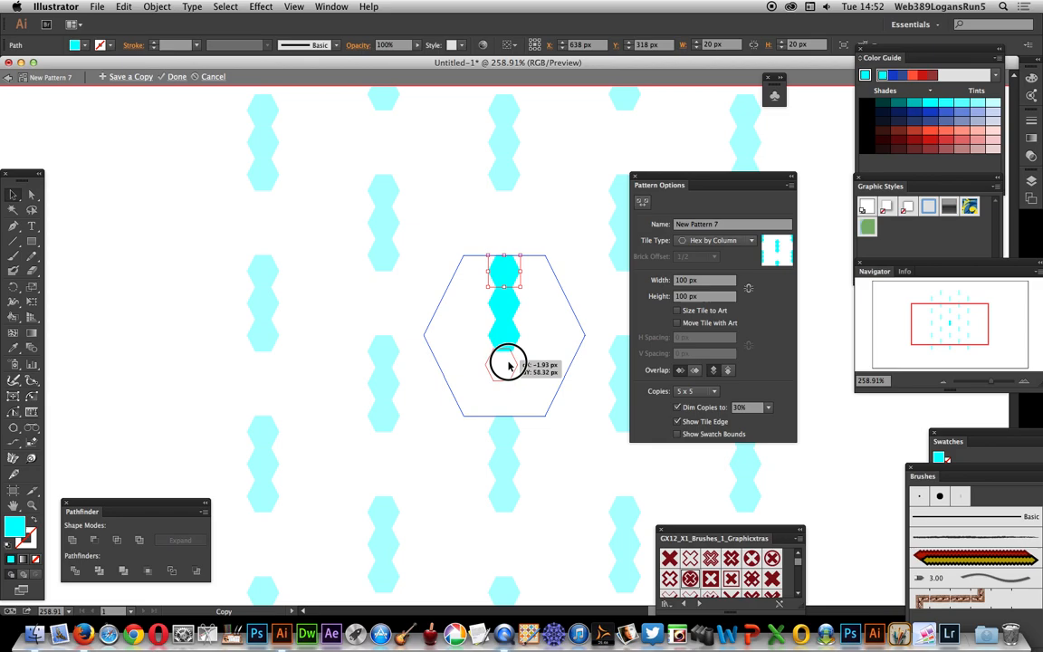
left_click_drag(505, 272, 504, 367)
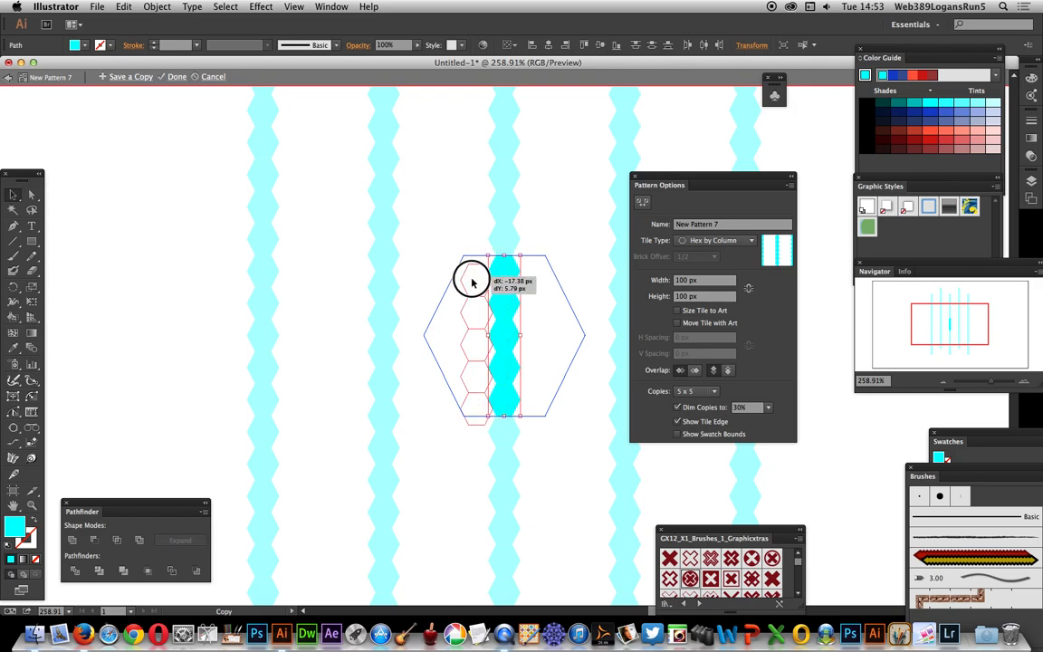
- Alt-drag hexagon columns to the left, offset vertically so they interlock
left_click_drag(471, 279, 486, 287)
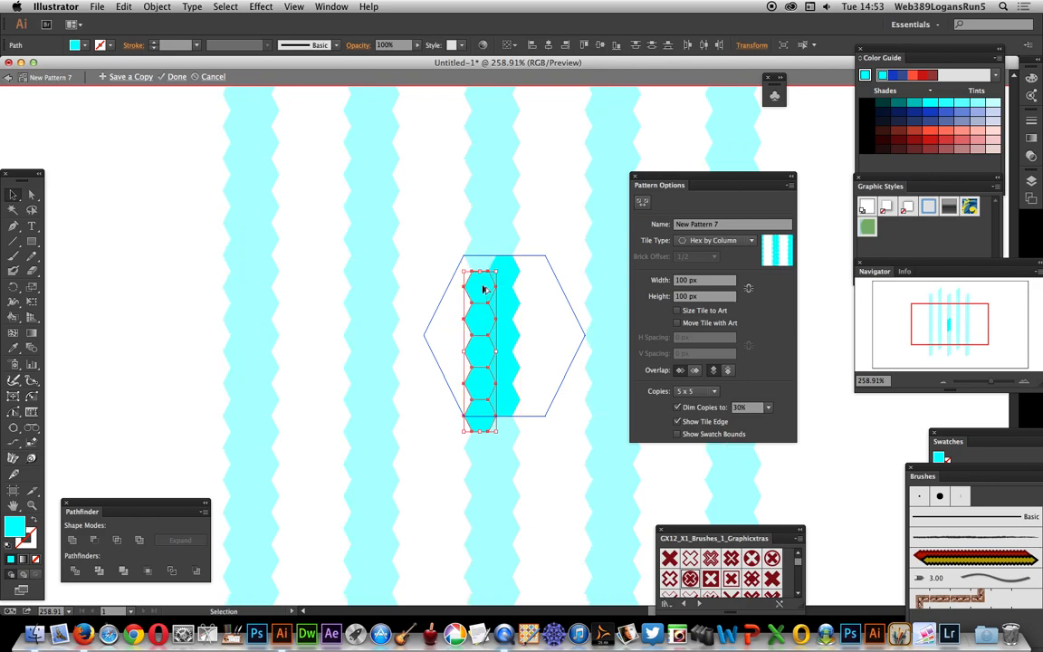
left_click_drag(484, 289, 452, 275)
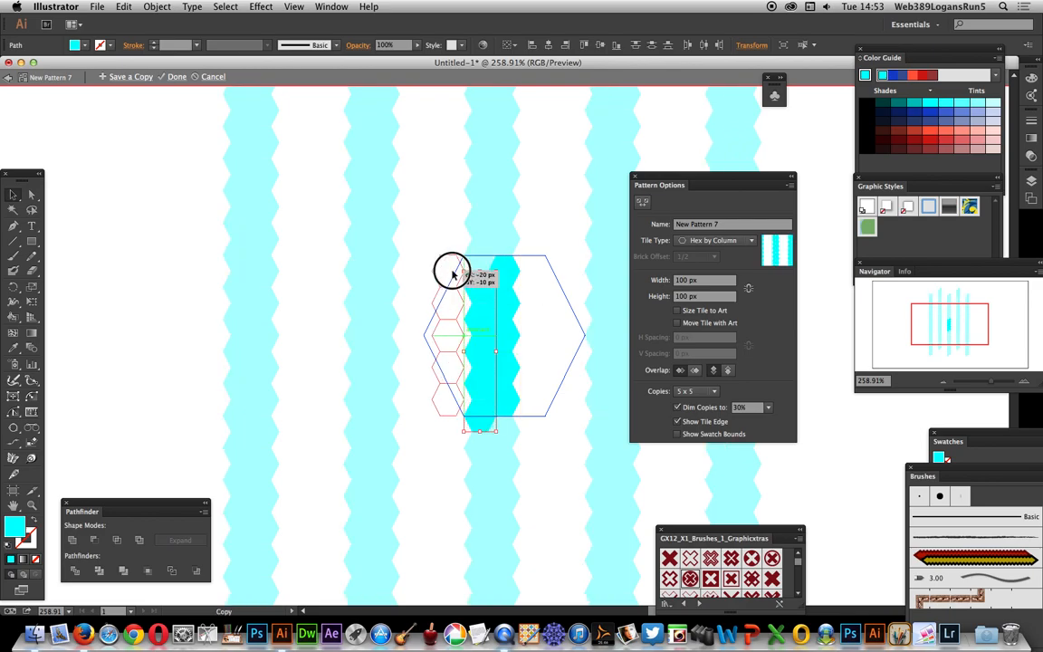
left_click_drag(453, 276, 462, 274)
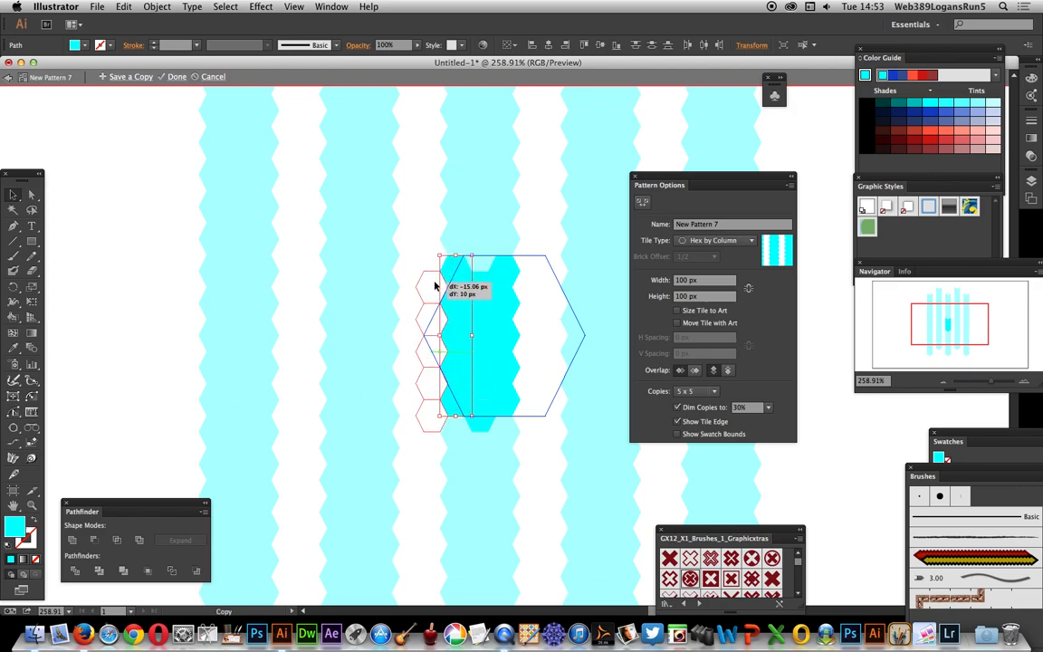
left_click_drag(437, 288, 528, 292)
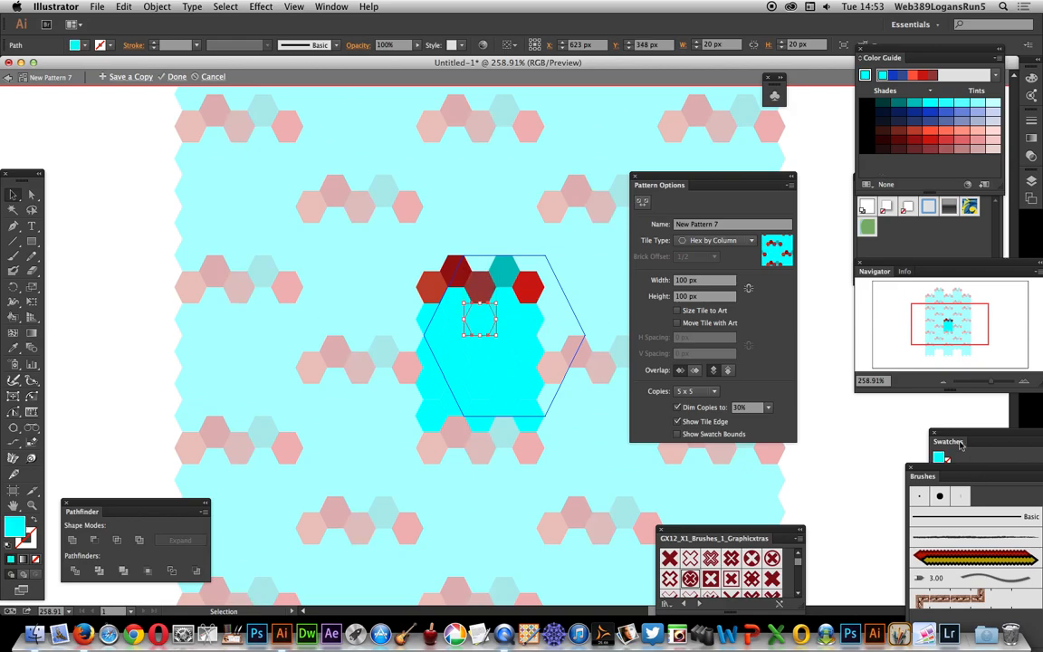
- Colour the hexagons in reds, pinks, teal and pale blue, including dark maroon
left_click(948, 441)
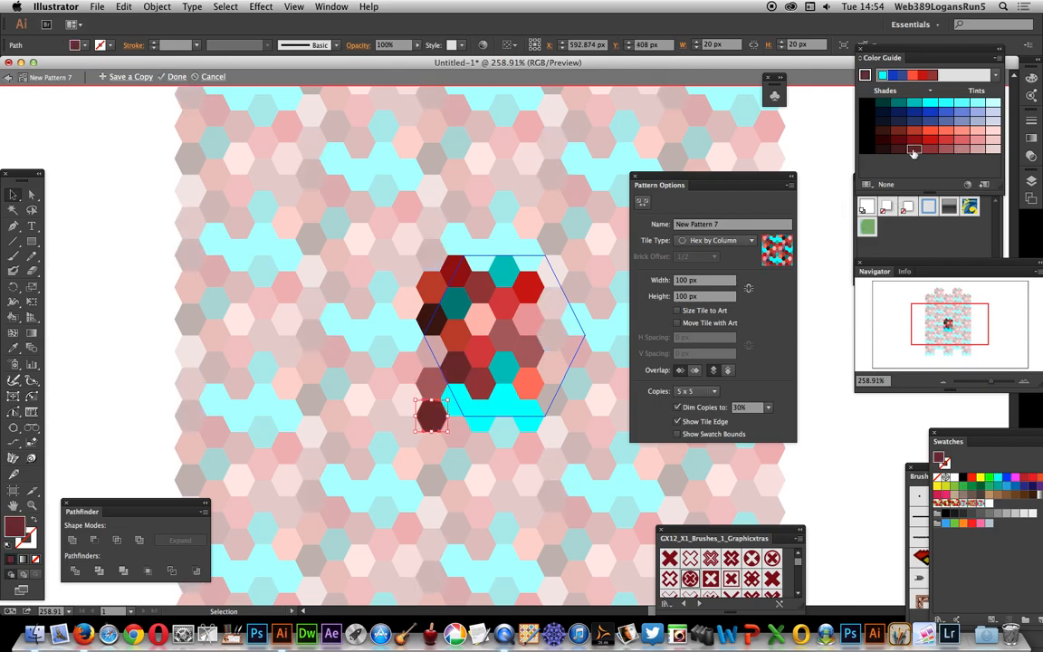
left_click(523, 381)
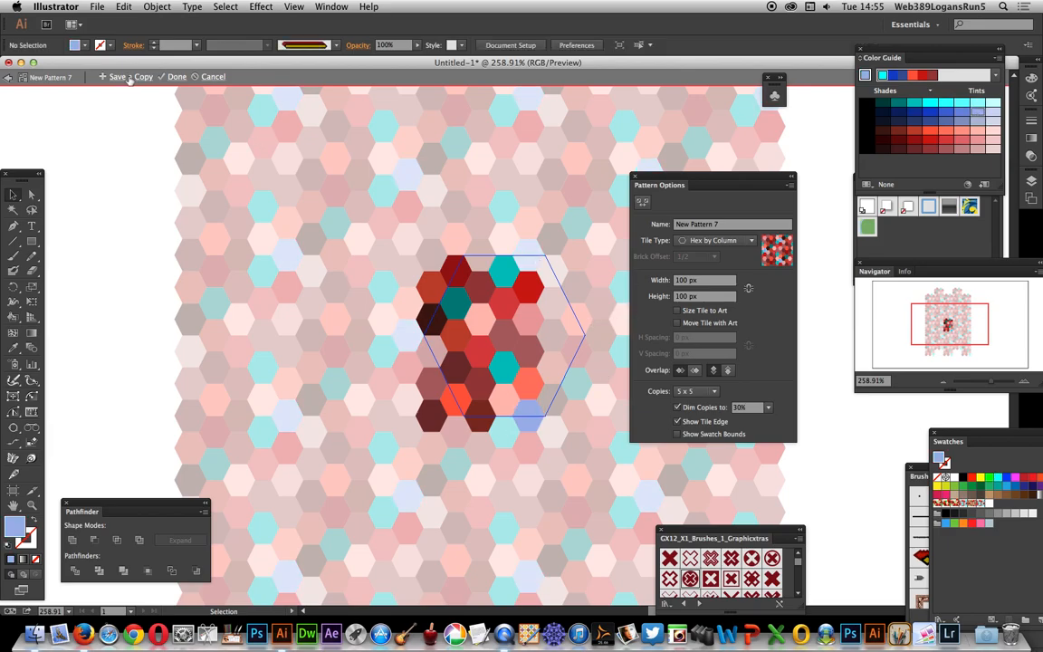
- Open Recolor Artwork to preview the hexagons in blues, cyan and reds
left_click(130, 77)
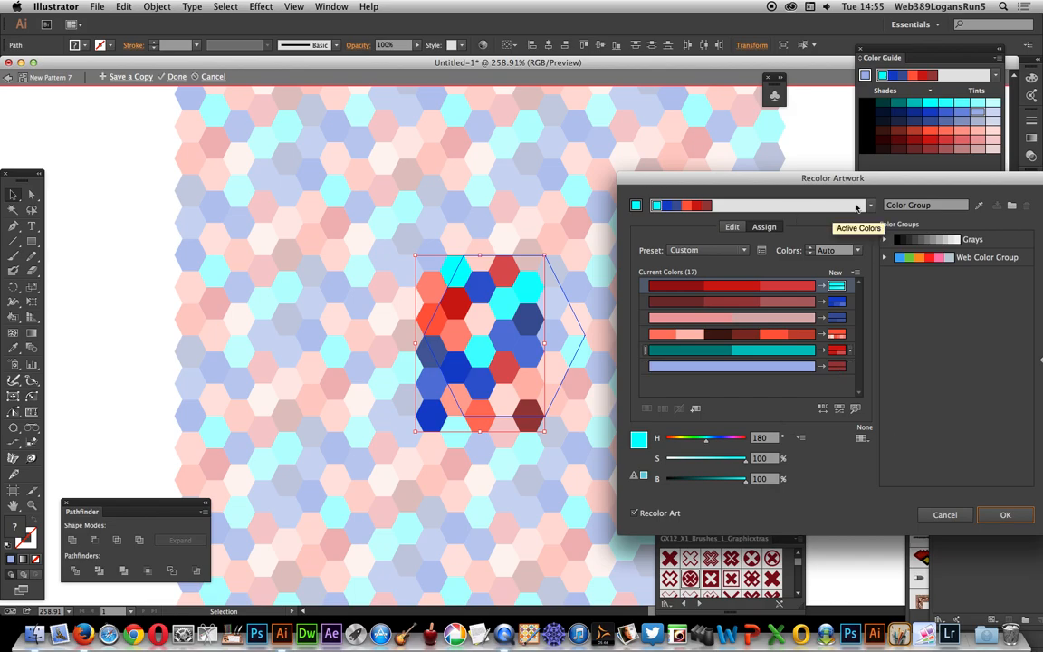
- Apply the pink, teal and yellow color group and save the pattern as New Pattern 9
left_click(867, 204)
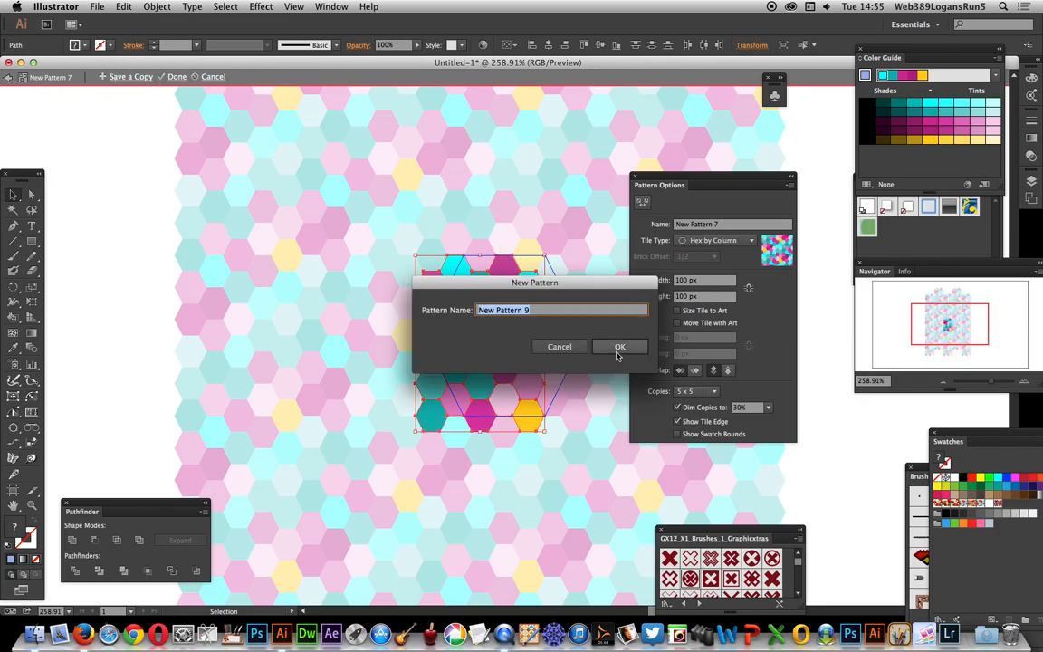
left_click(619, 346)
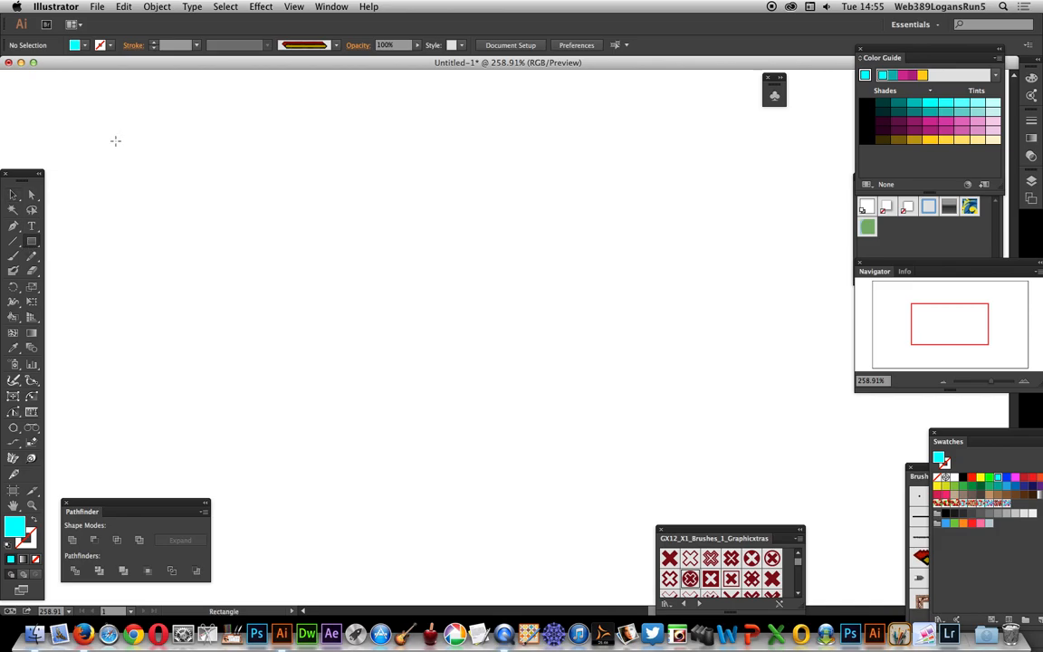
- Exit pattern mode and draw a large rectangle across the artboard
left_click_drag(76, 99, 757, 456)
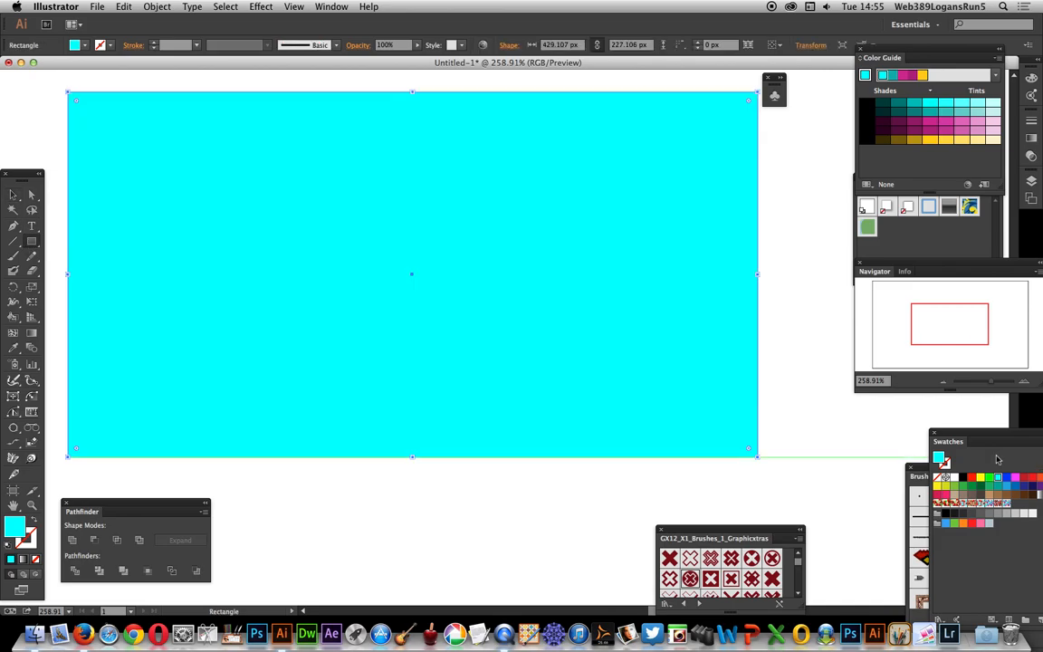